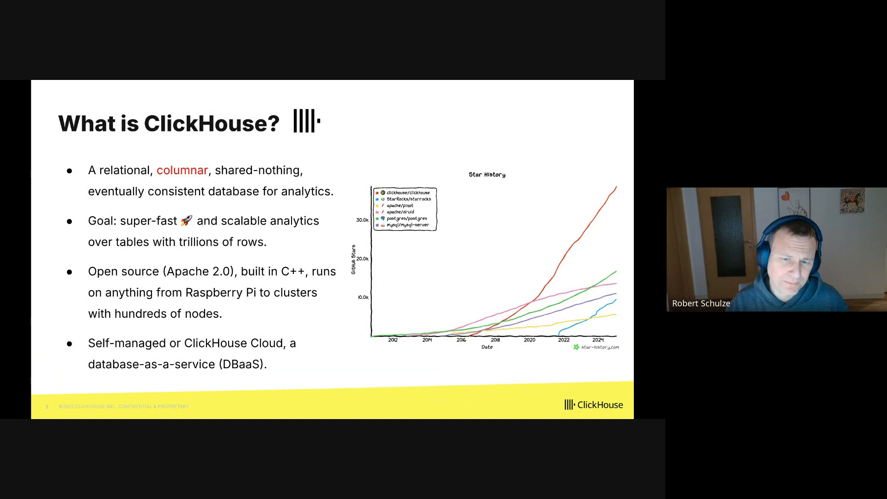
Step: Advance the slideshow to the Row-wise vs. Column-wise Storage slide
key(Right)
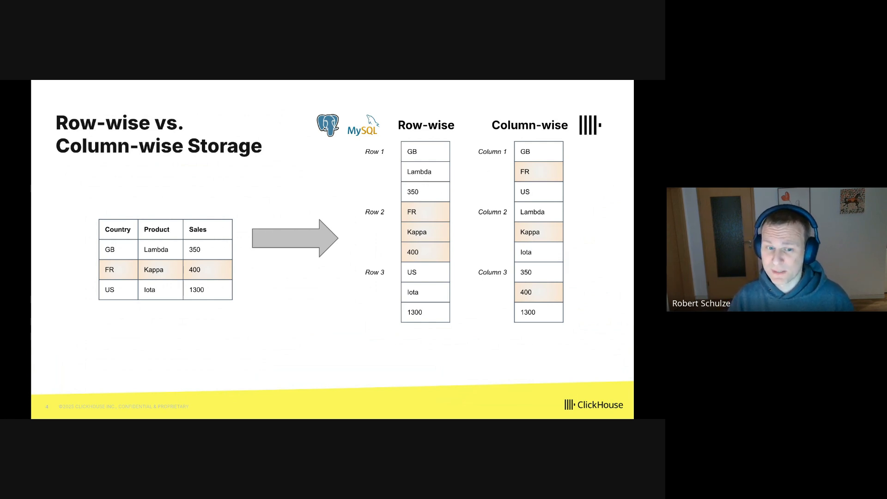
Step: Advance to the What is JSON? slide showing the Yuri Gagarin sample record
key(Right)
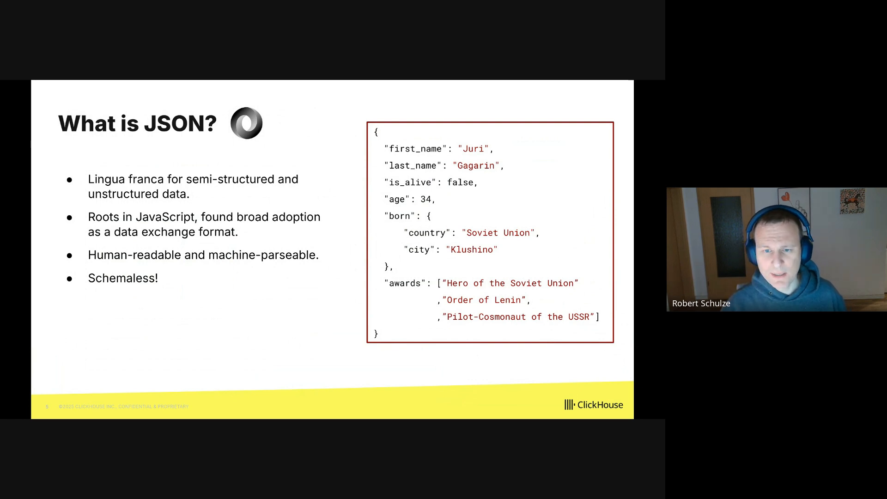
Step: Advance to the crossed-out How Not to Do it slide about string columns
key(right)
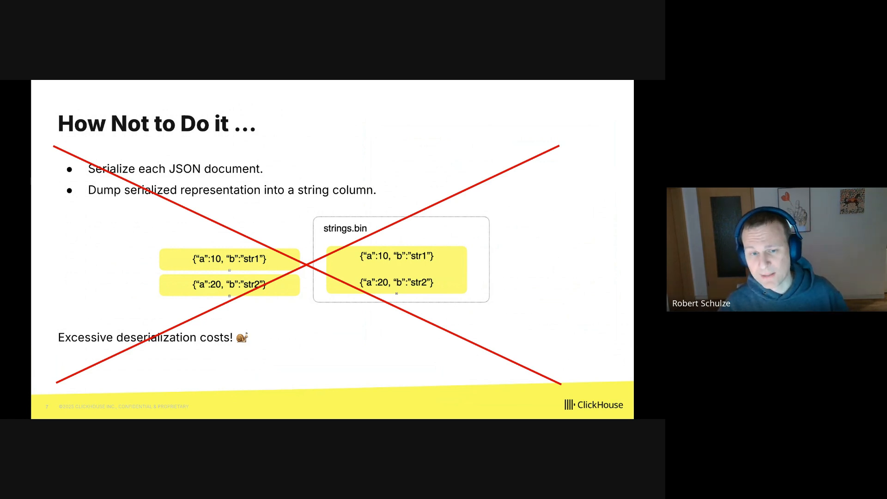
Step: Advance past A Better Approach to the 'Easier said than done' three-challenges slide
key(Right)
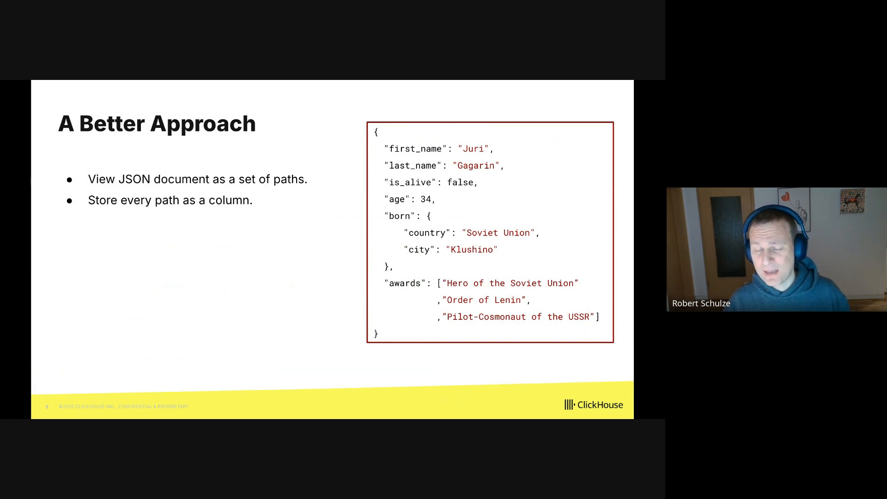
key(Right)
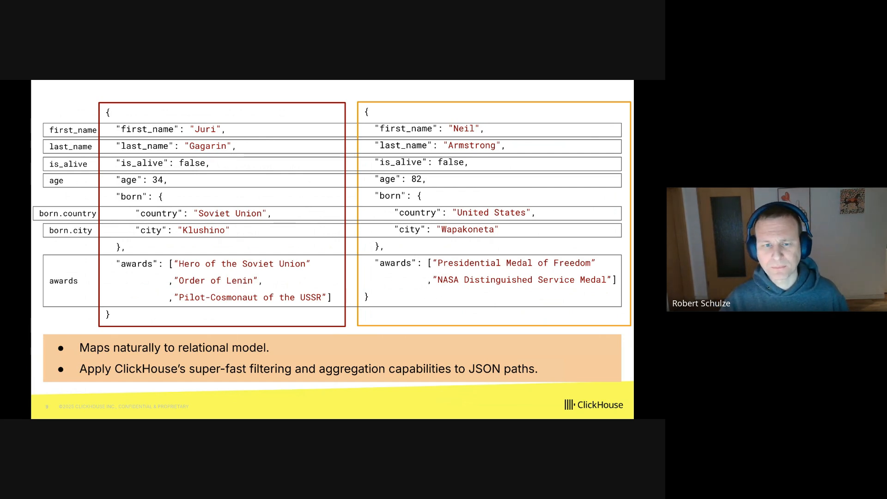
key(Right)
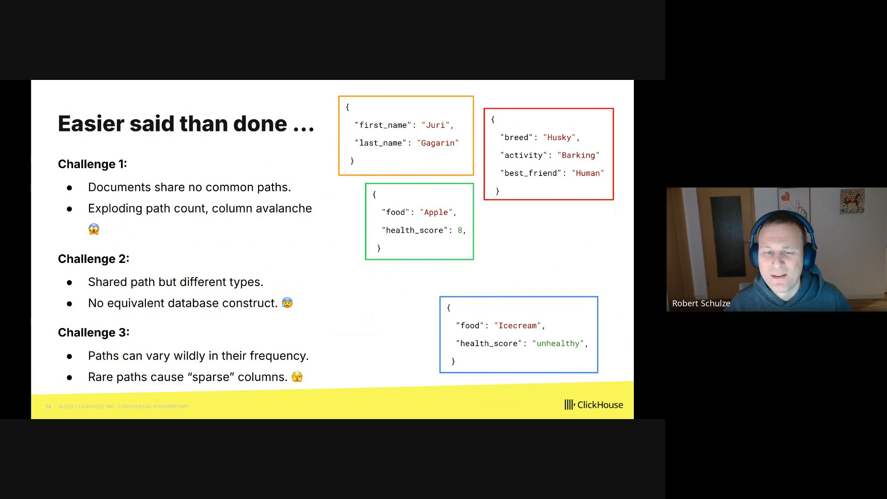
Step: Advance to the Building Block 1: Variant Data Type slide
key(Right)
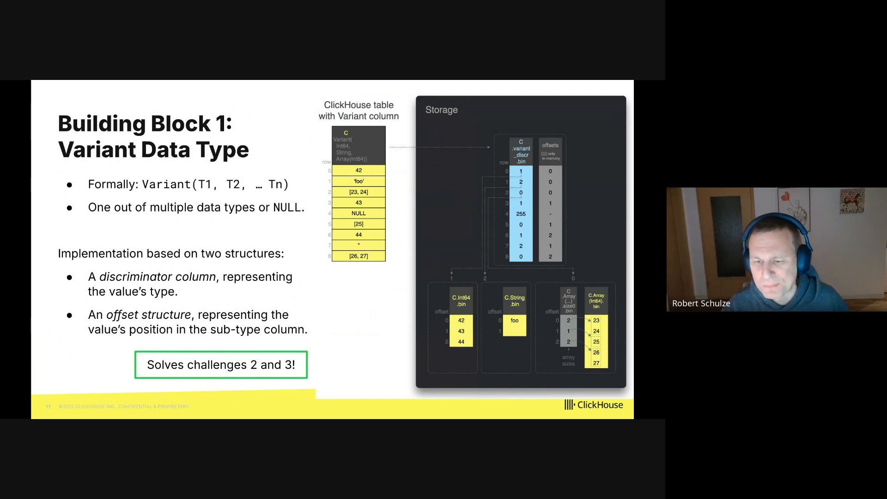
key(Right)
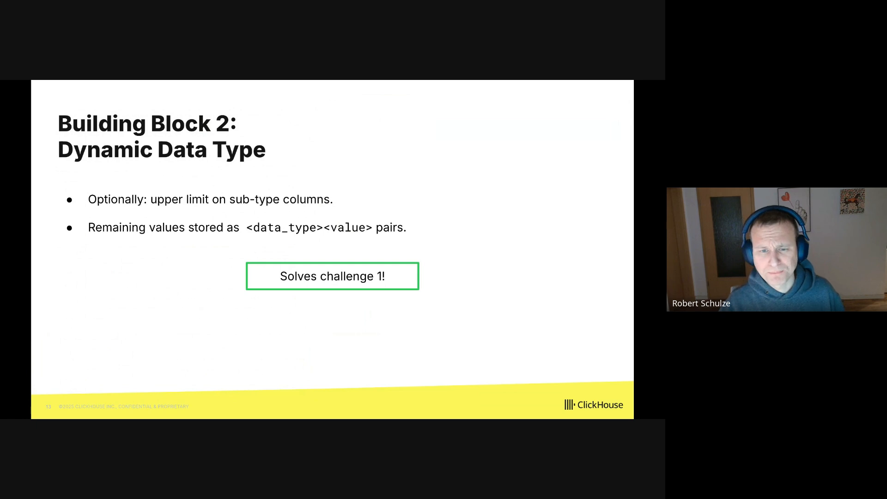
Step: Advance to the Dynamic column storage diagram with max_types and SharedVariant
key(Right)
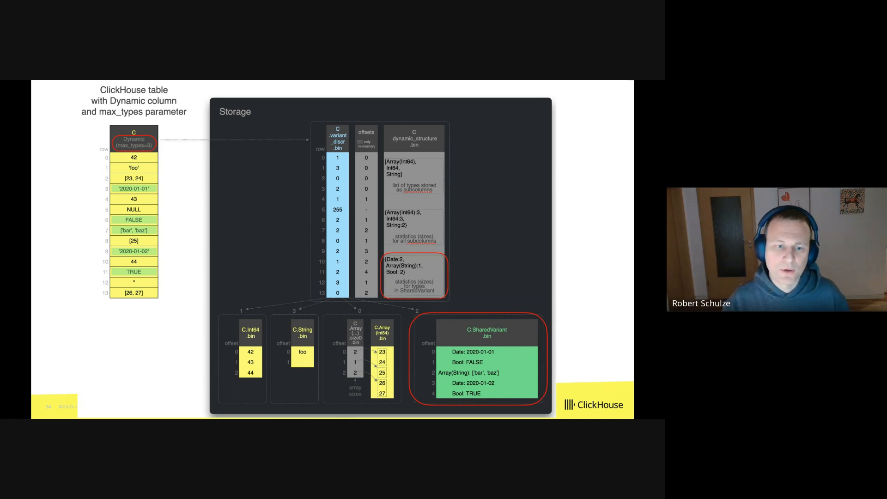
Step: Advance to the 'Bringing it all together: The JSON Data Type' parameter syntax slide
key(Right)
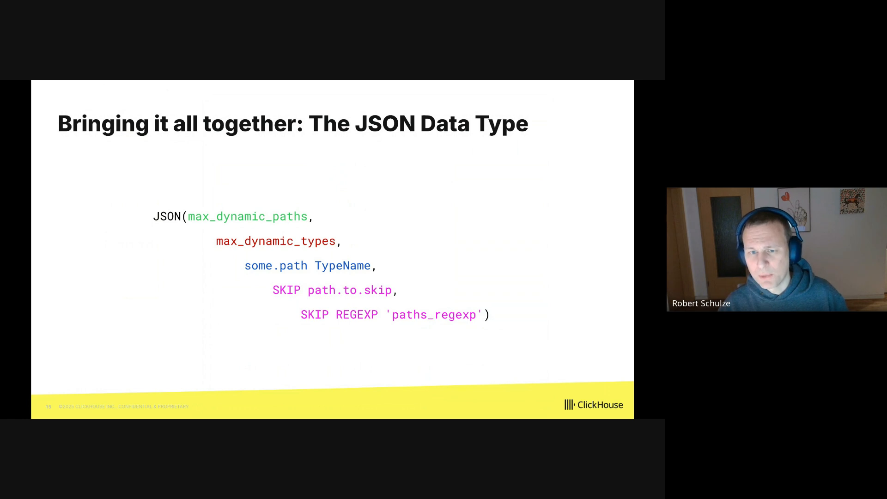
Step: Advance through the JSON column storage diagram to the JSONBench comparison slide
key(right)
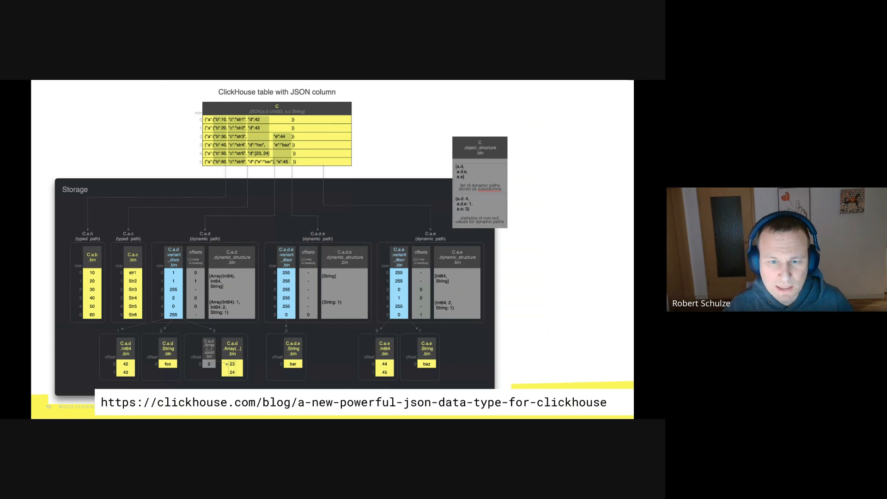
key(Right)
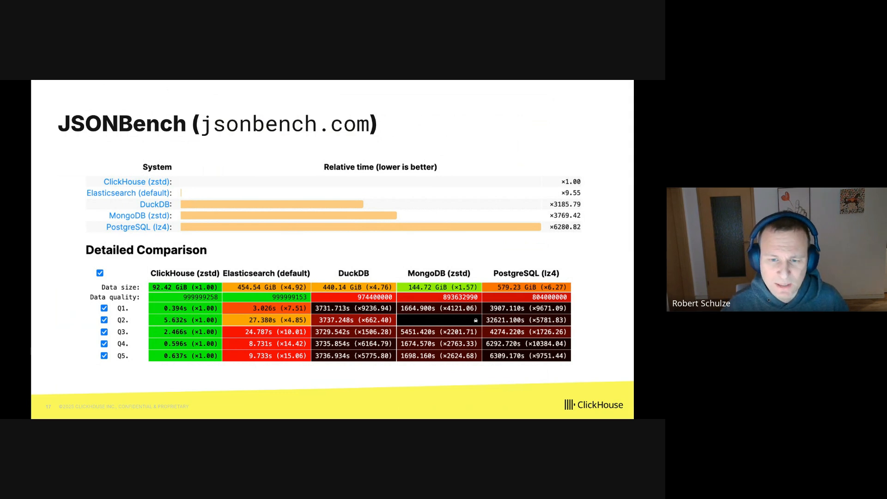
Step: Advance to the Summary slide stating JSON support is beta, GA in 2025
key(right)
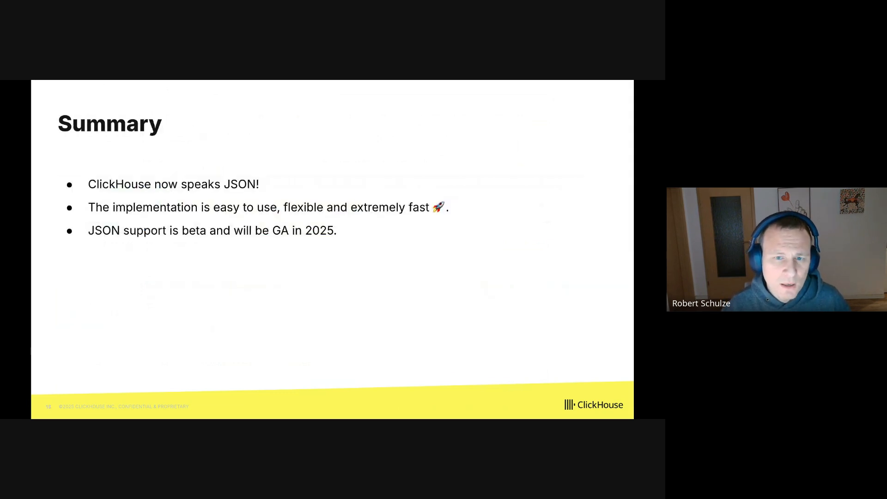